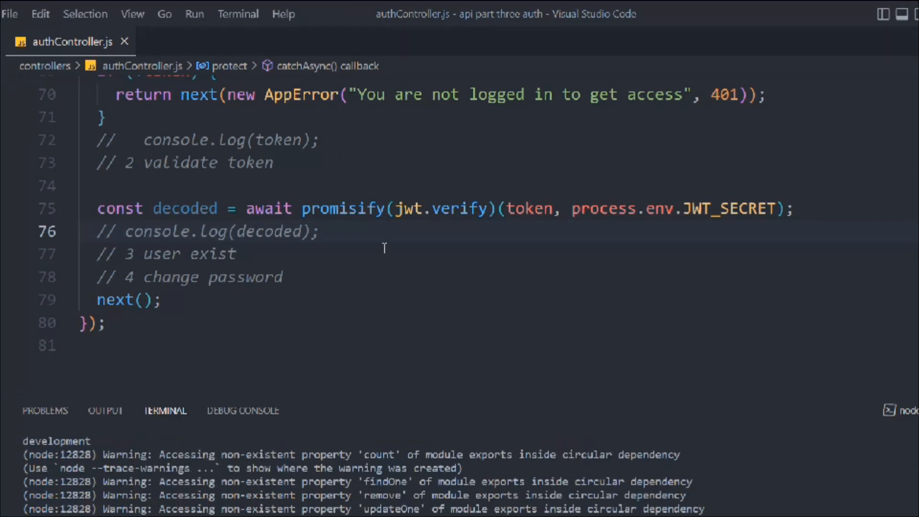
Step: Insert a blank line below the '// 3 user exist' comment in protect
scroll(down, 3)
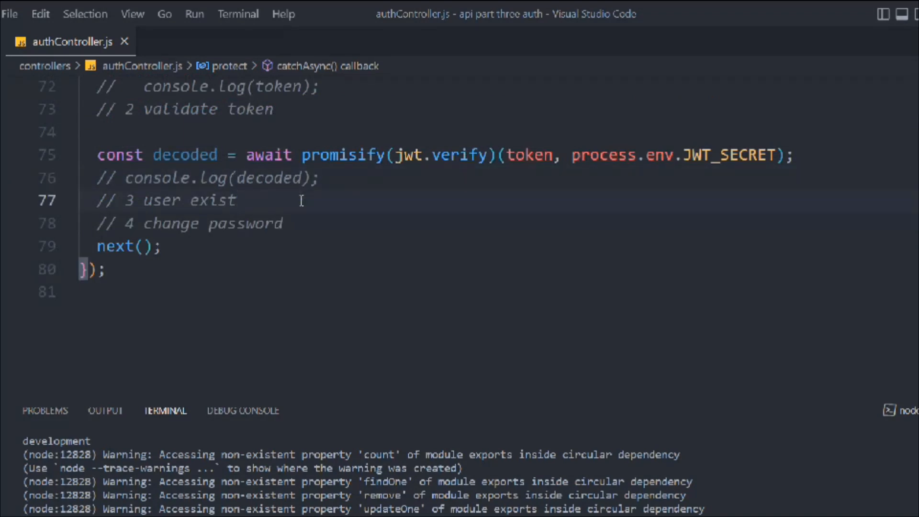
key(Enter)
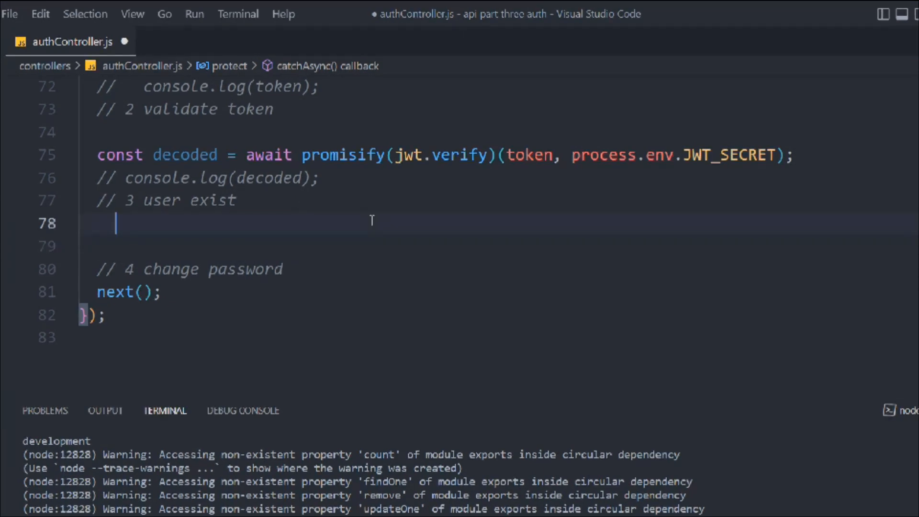
Step: Add `const freshUser = await User.findOne(decoded.id);` and begin an if statement
text(user.findOne())
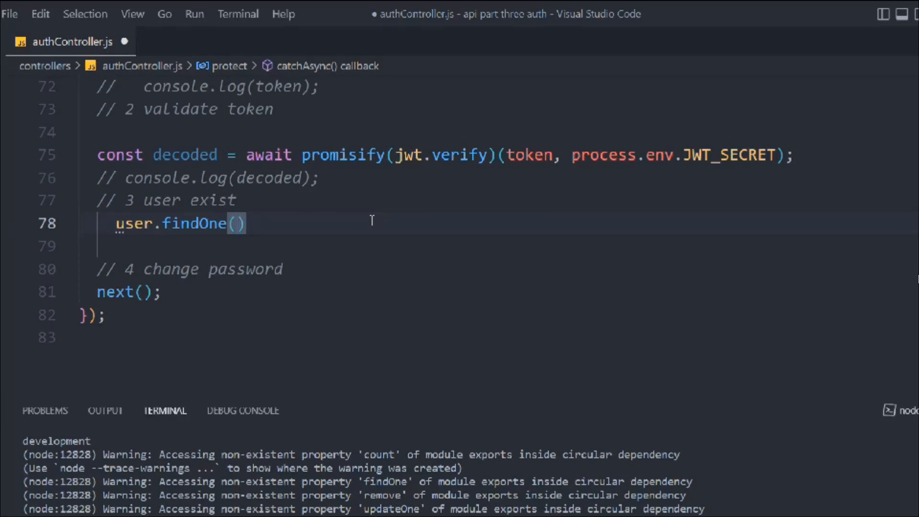
text(decoded.id)
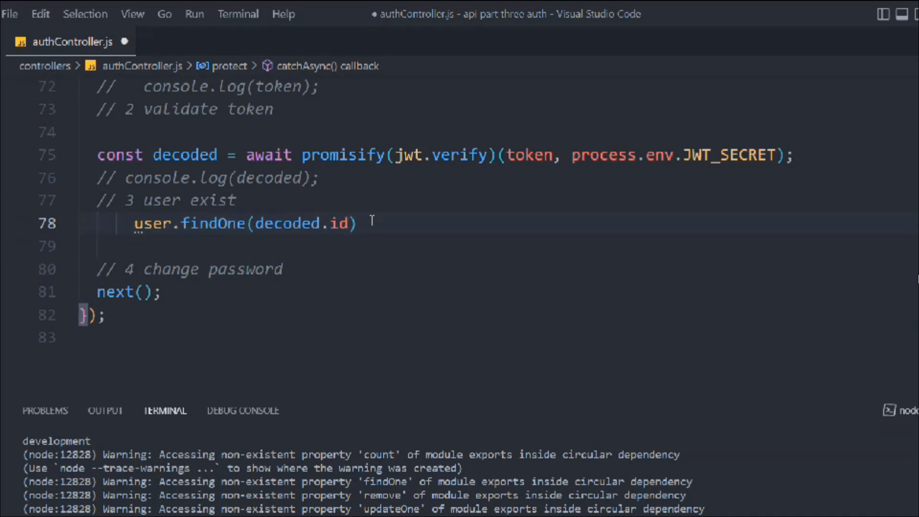
text(const await)
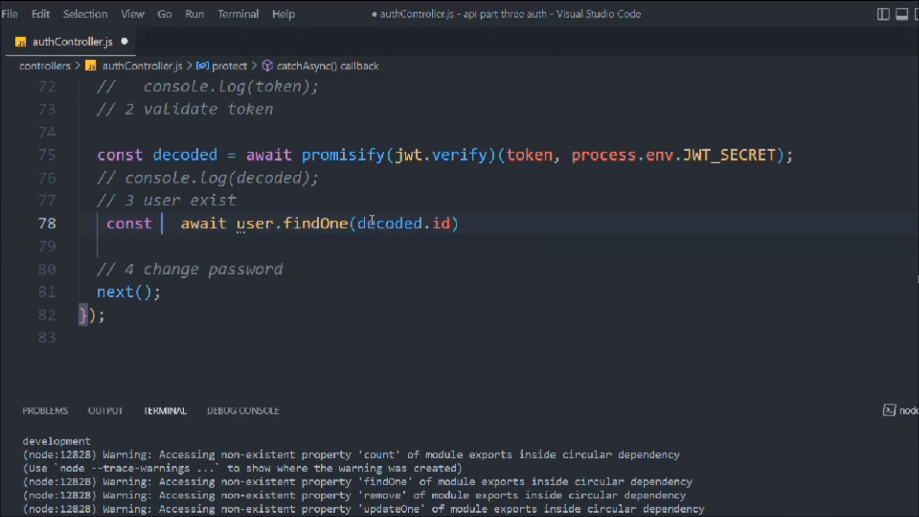
text(fre)
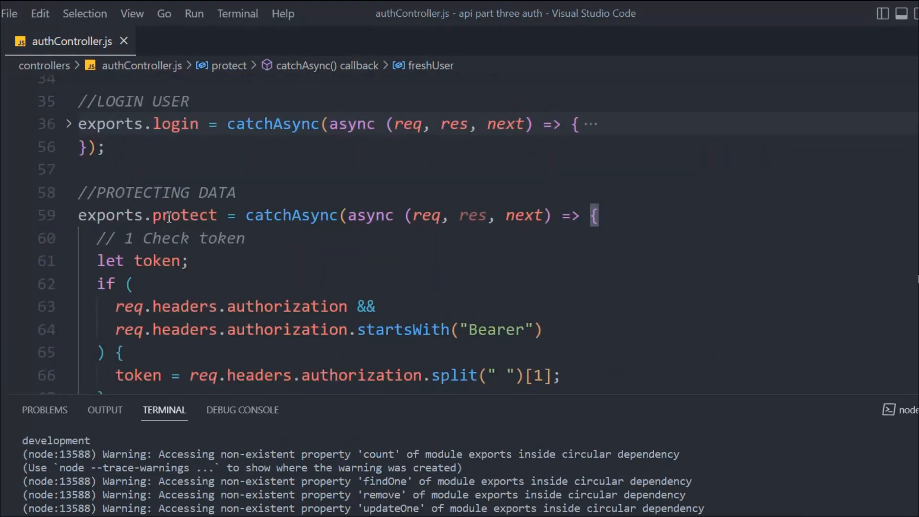
scroll(down, 3)
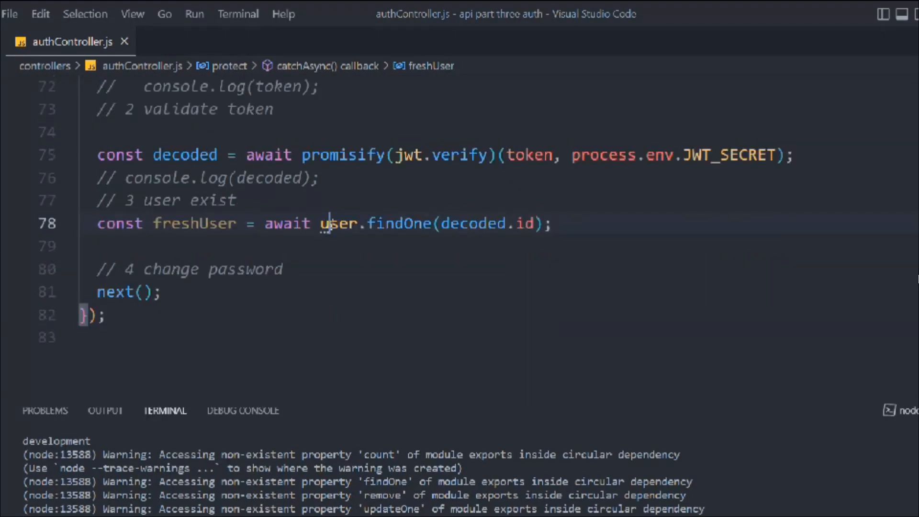
text(if)
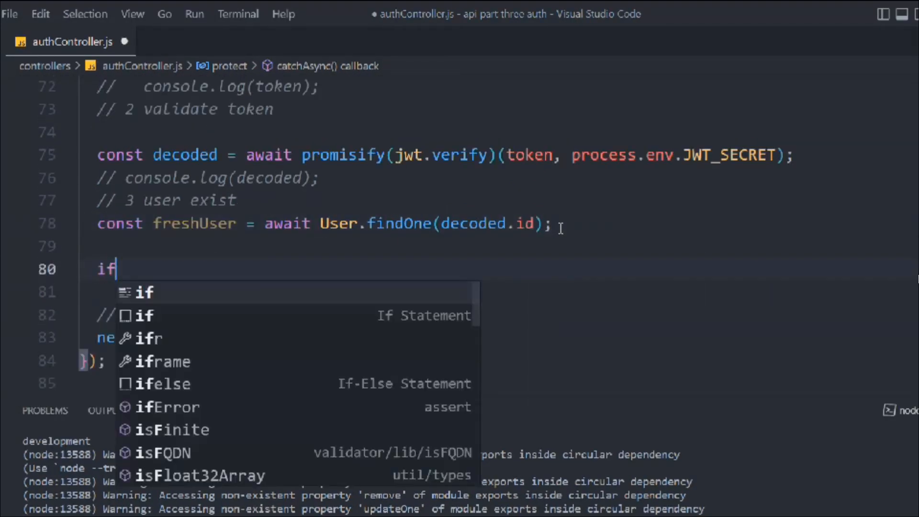
Step: Return next(new AppError('The User belonging to this token no longer exist', 401)) when !freshUser
text((!freshUser))
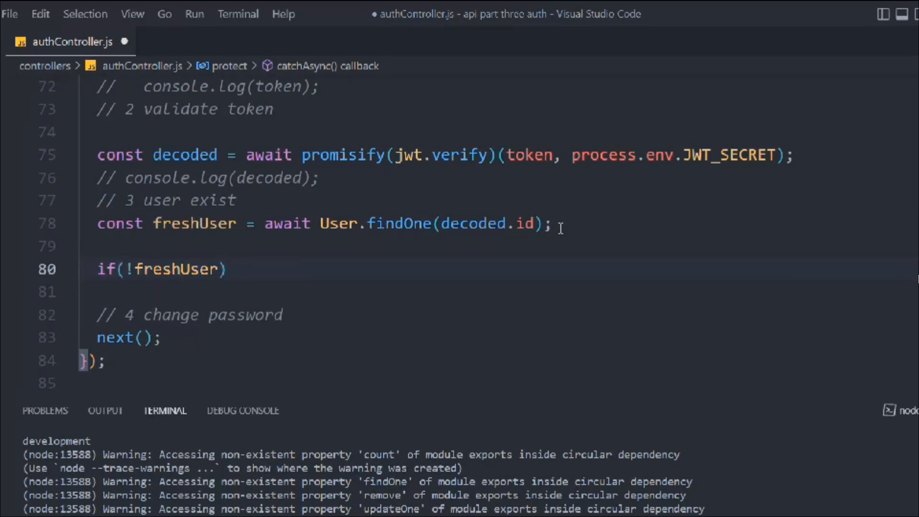
text({ return ()
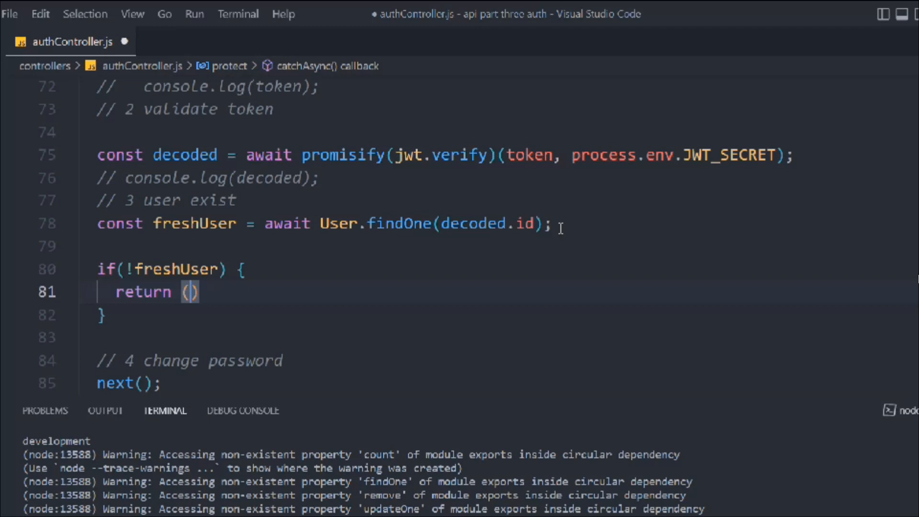
text(next(new AppError("The User)
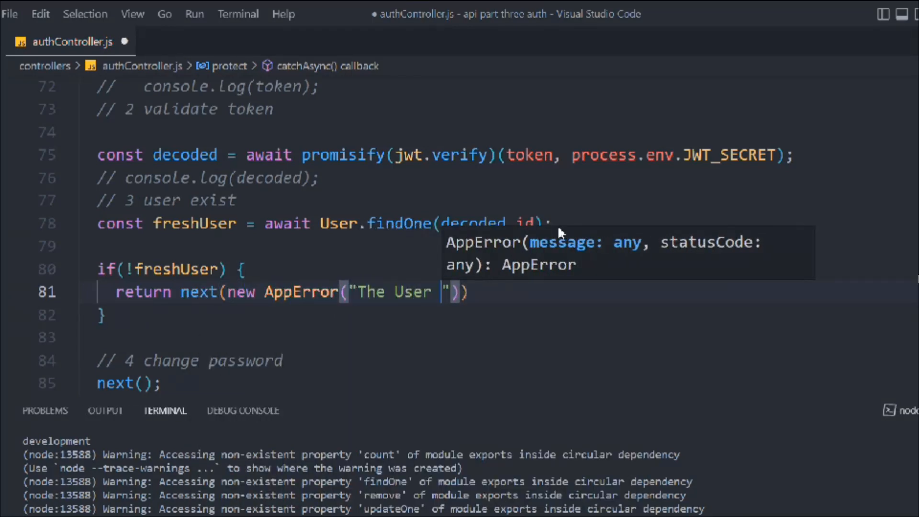
text(belonging to t)
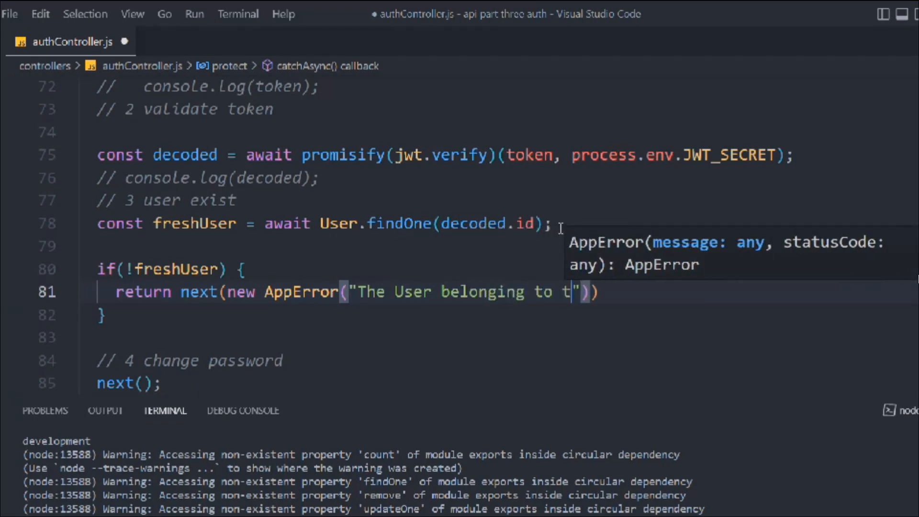
text(his token o)
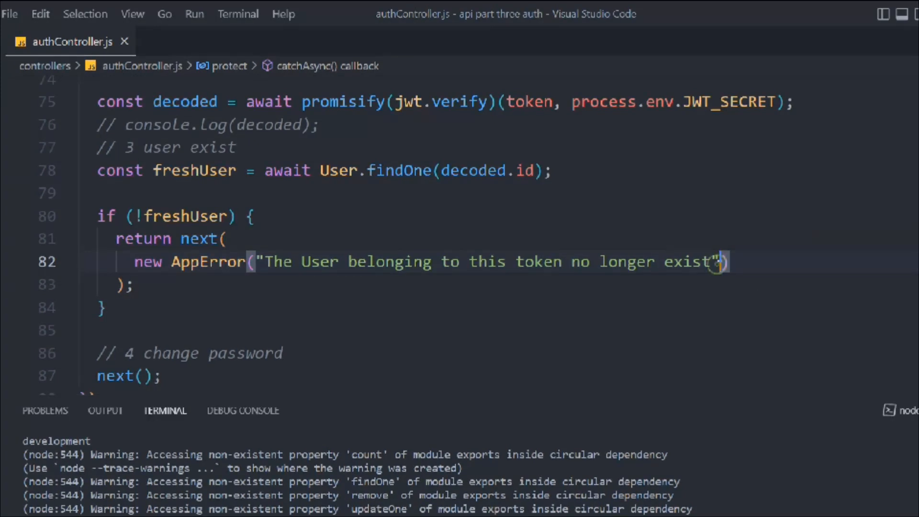
text(, 401)
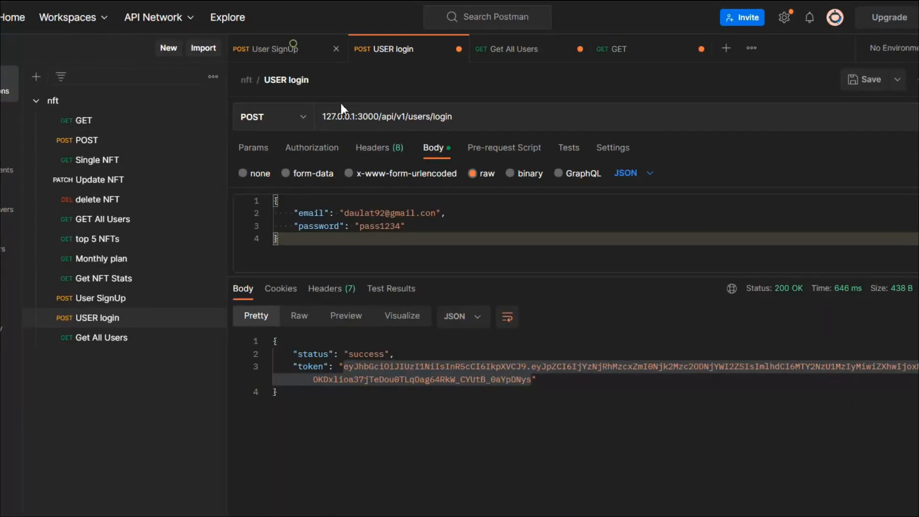
Step: Send the Postman User SignUp request, getting 201 Created with a token
click(267, 49)
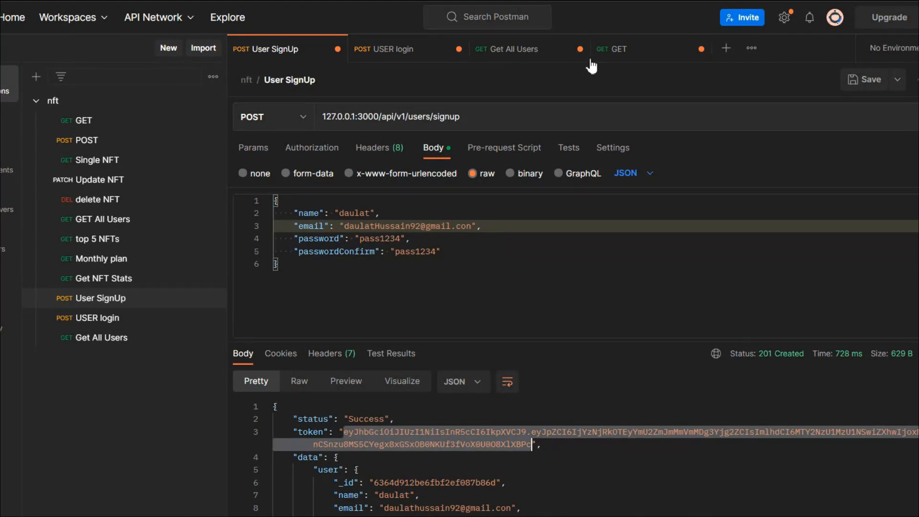
Step: Back in VS Code, add a blank line under '// 4 change password'
click(618, 48)
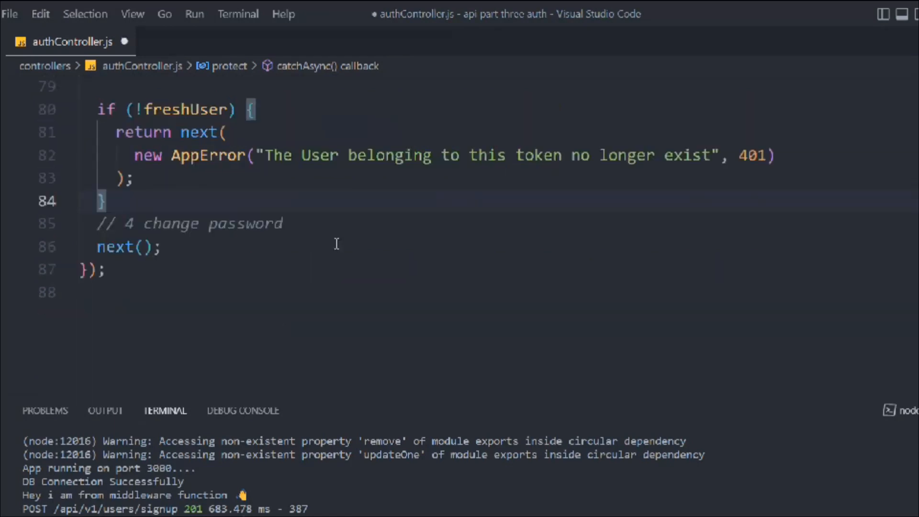
key(enter)
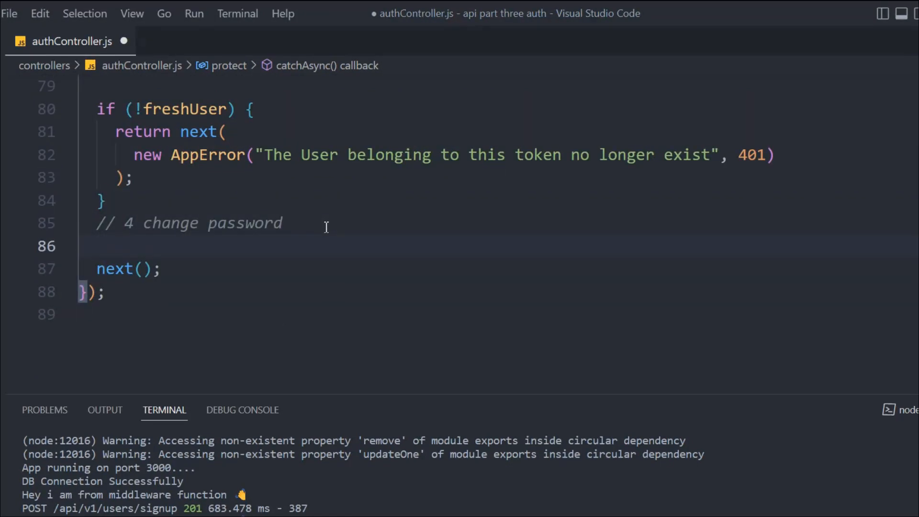